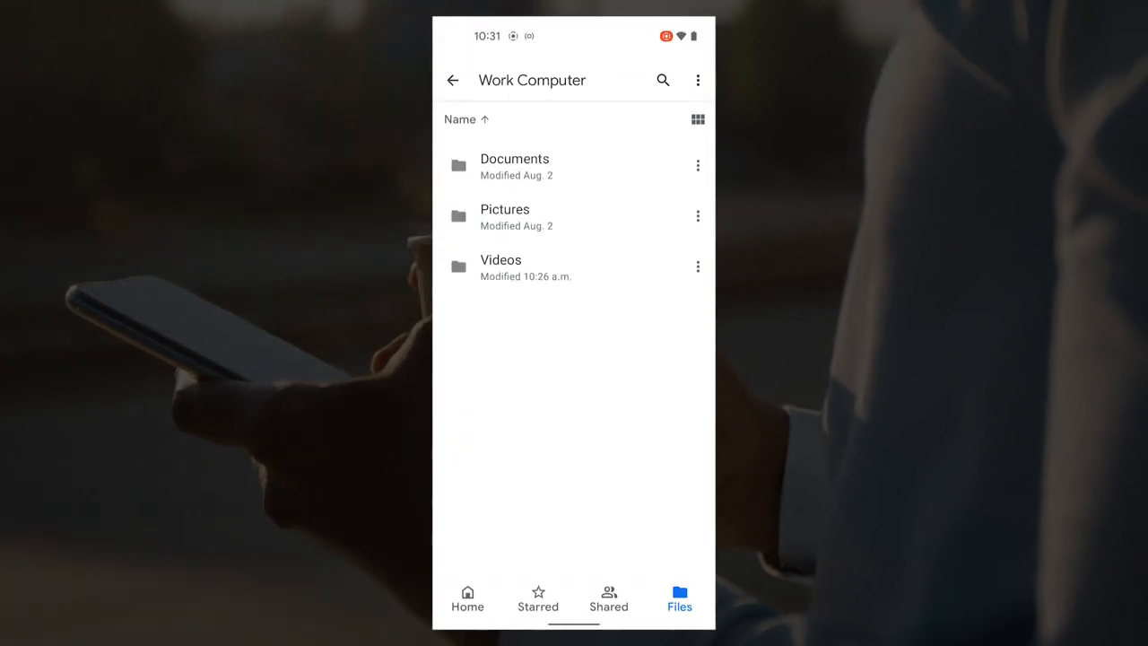
Launch the Backup and Sync installer to reach its welcome screen
{"action": "left_click", "coordinate": [515, 165]}
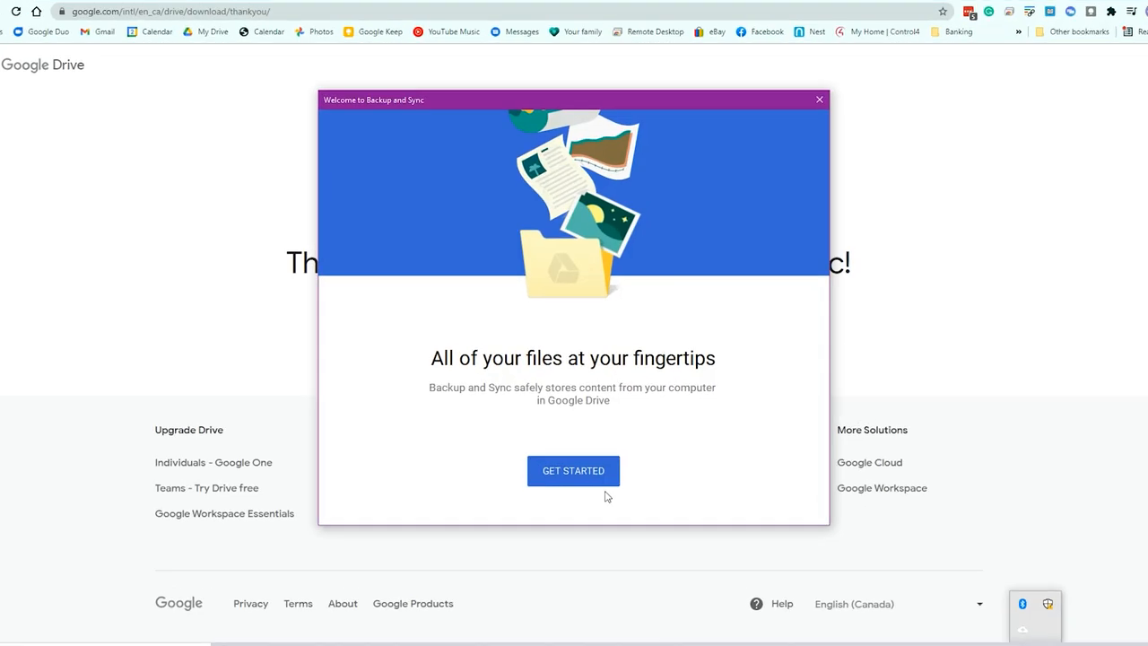
Sign in through the browser and keep Desktop, Documents and Pictures checked for backup
{"action": "left_click", "coordinate": [574, 470]}
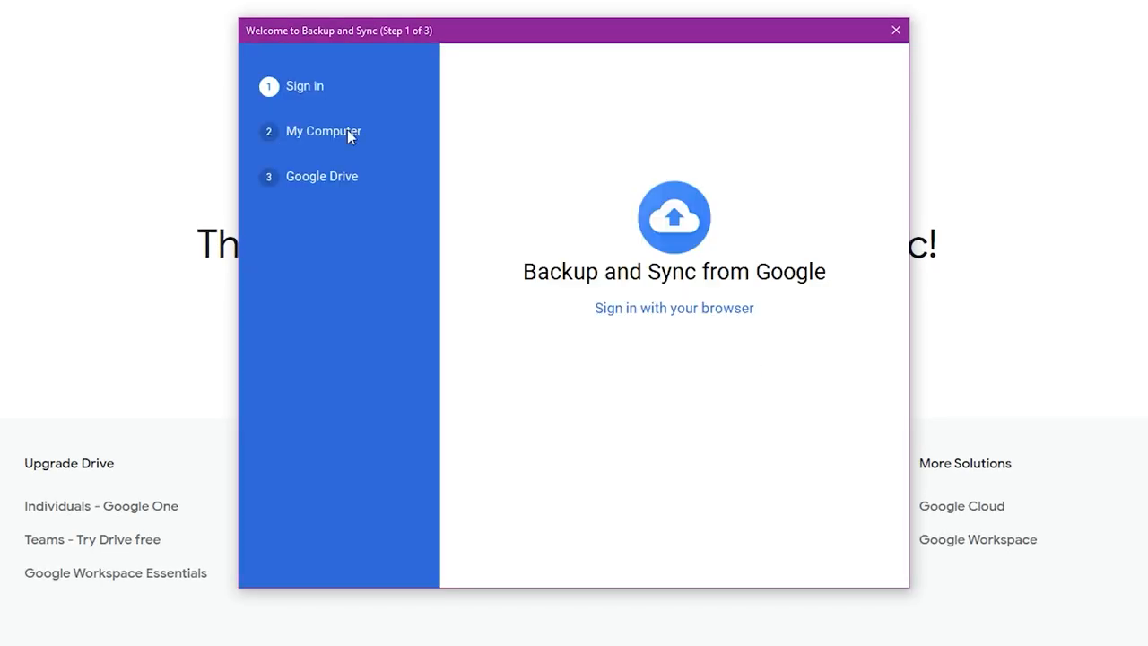
{"action": "left_click", "coordinate": [675, 308]}
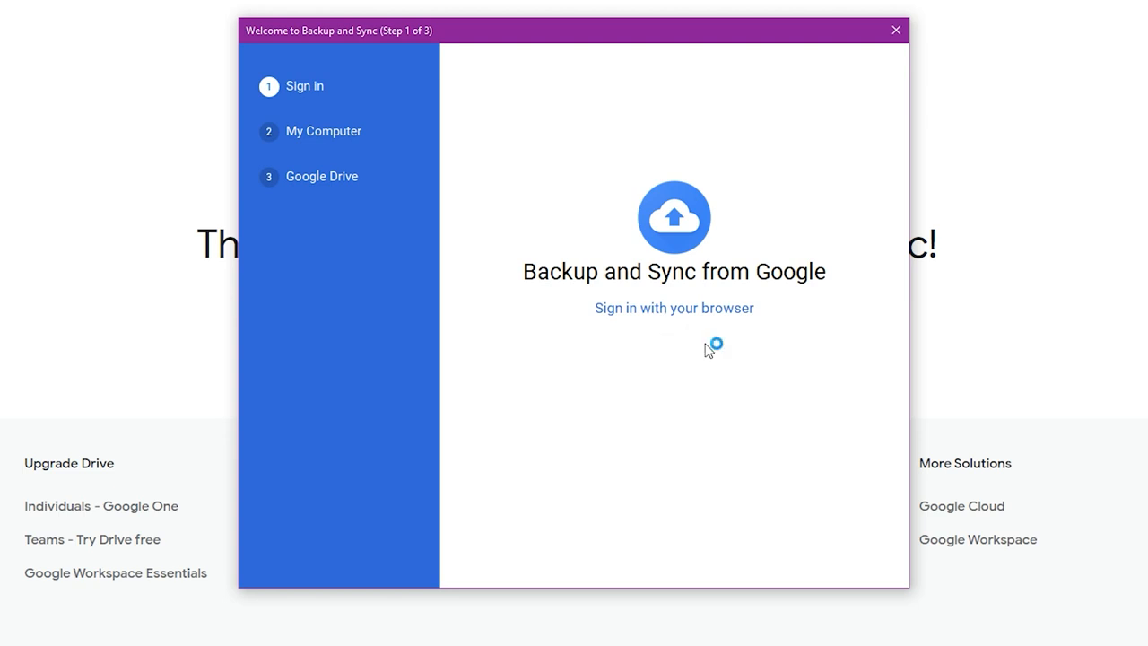
{"action": "left_click", "coordinate": [675, 308]}
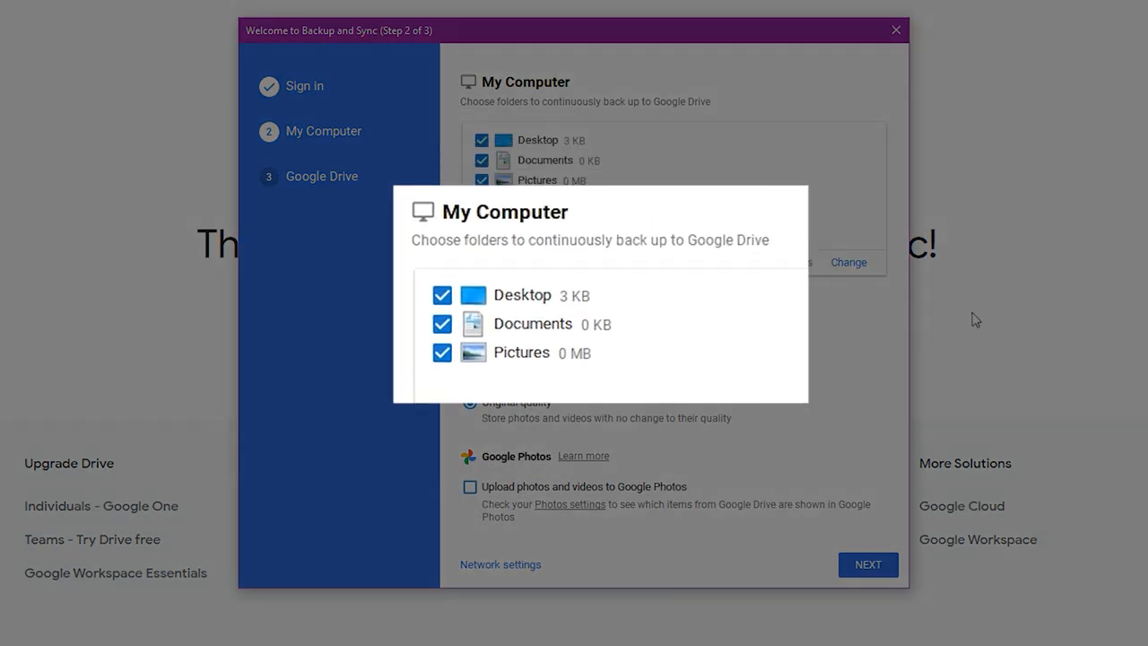
{"action": "mouse_move", "coordinate": [464, 506]}
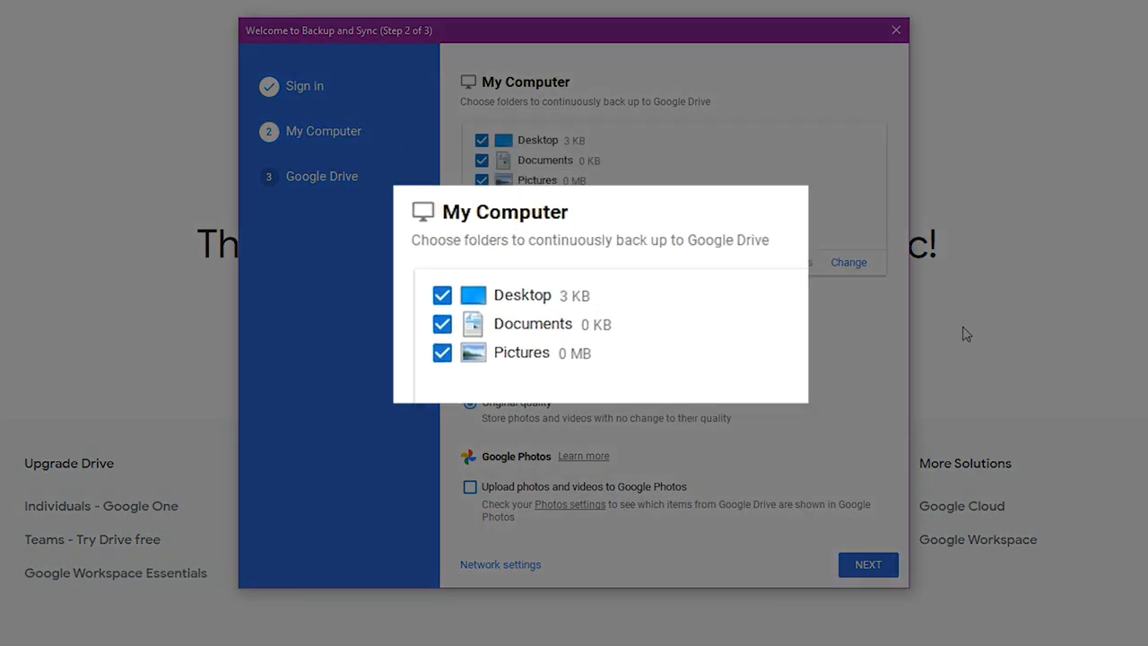
{"action": "mouse_move", "coordinate": [467, 495]}
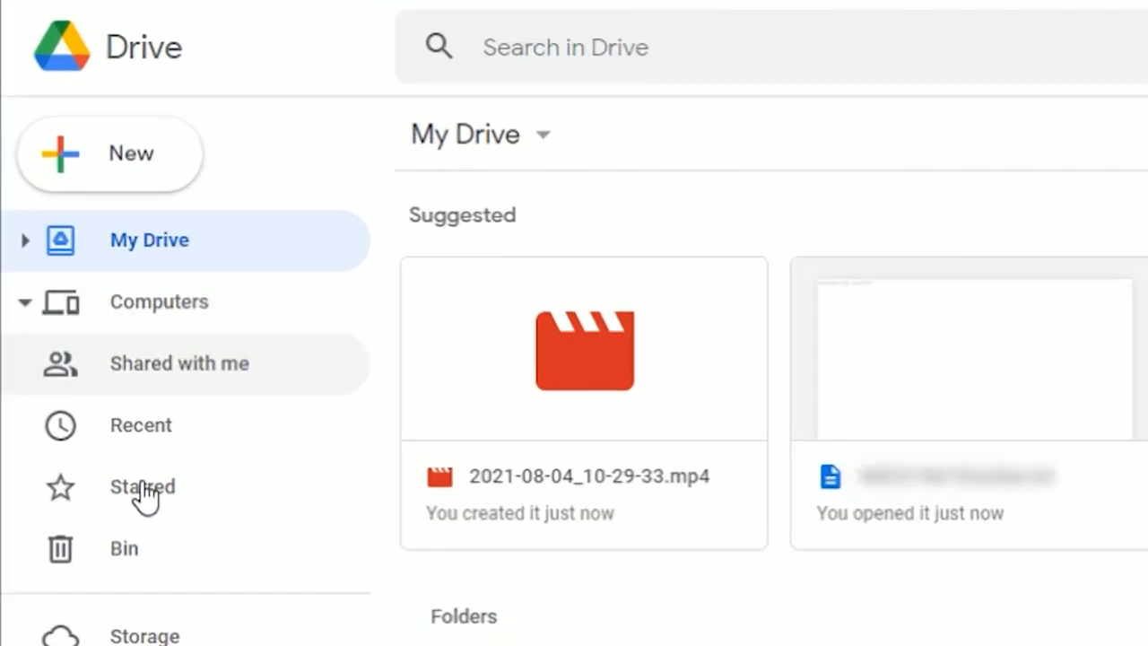
Expand the Computers section in the Google Drive web sidebar
{"action": "left_click", "coordinate": [25, 301]}
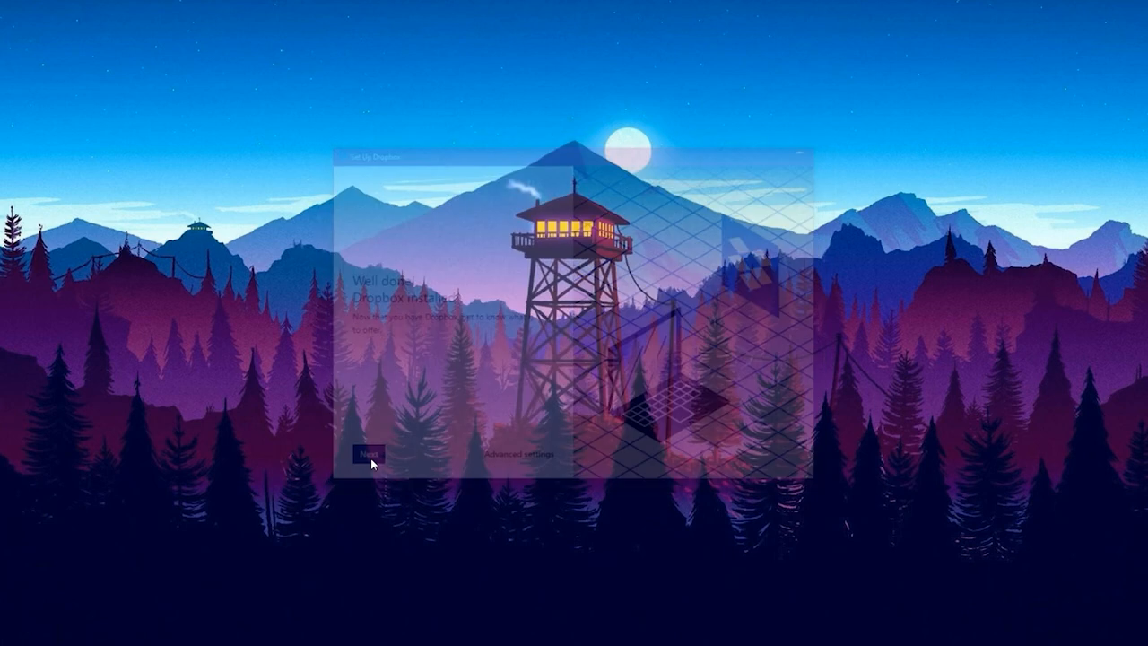
Keep Dropbox files local on the Basic plan and back up only Documents and Downloads
{"action": "left_click", "coordinate": [369, 450]}
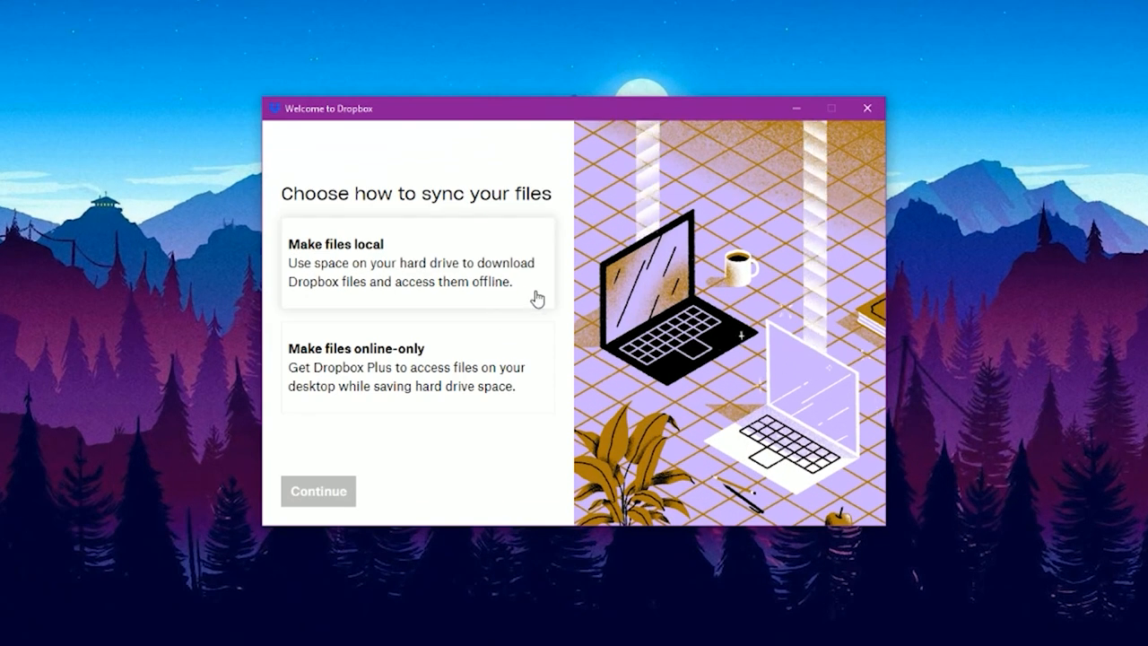
{"action": "left_click", "coordinate": [416, 262]}
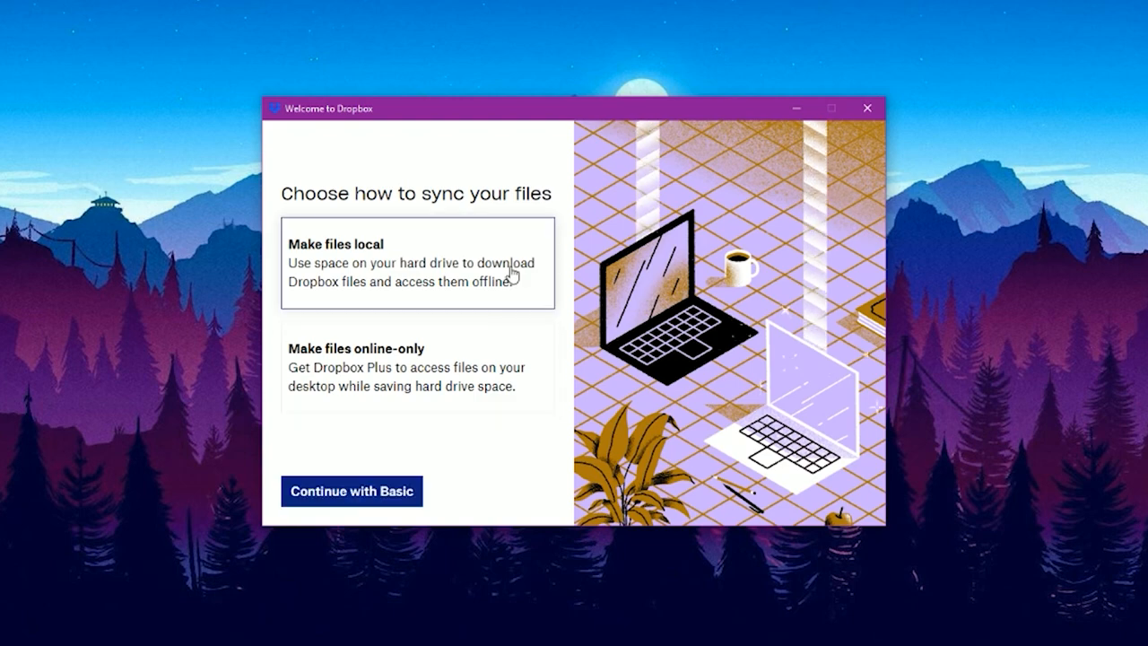
{"action": "left_click", "coordinate": [352, 491]}
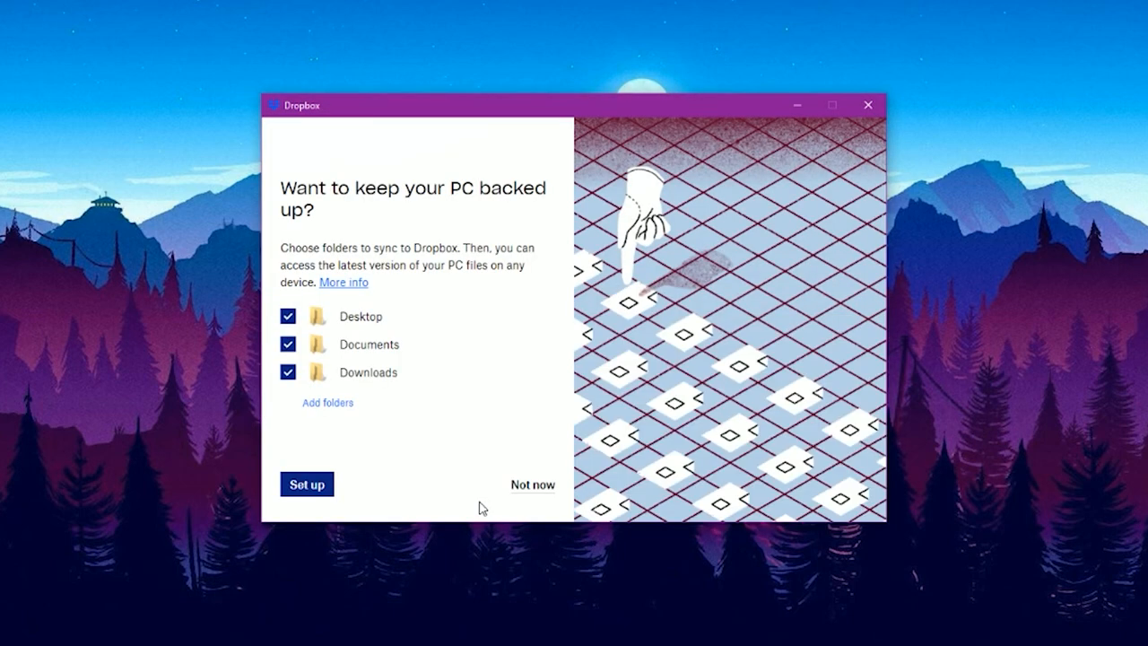
{"action": "left_click", "coordinate": [287, 315]}
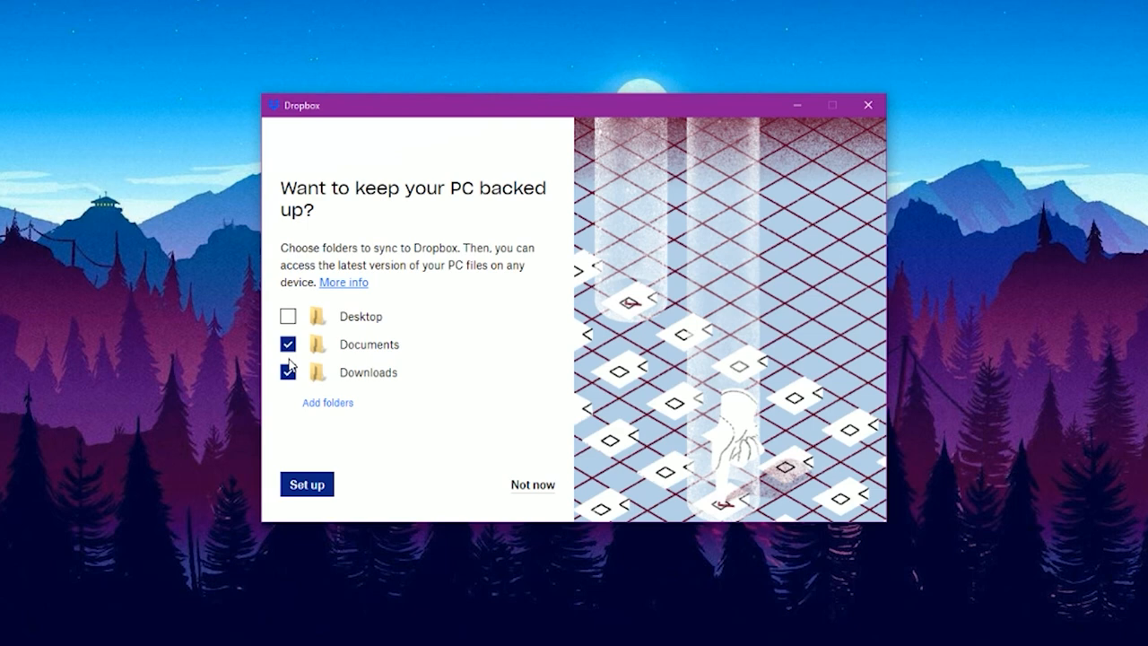
{"action": "left_click", "coordinate": [287, 371]}
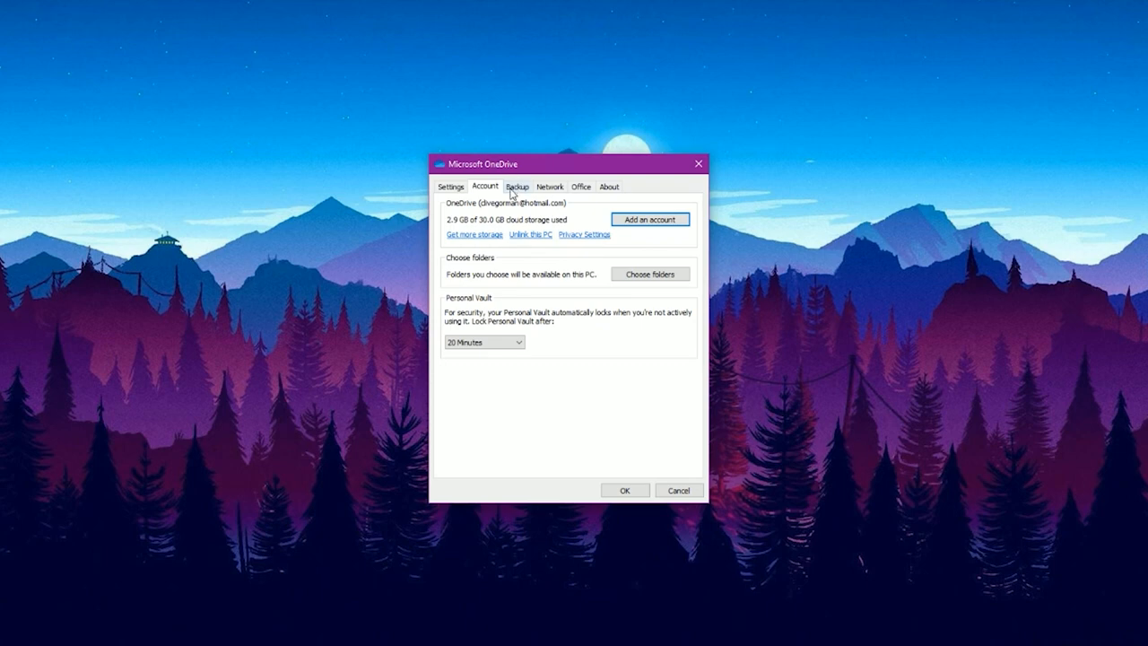
Add Pictures to OneDrive folder backup alongside Desktop and Documents and start it
{"action": "left_click", "coordinate": [516, 187]}
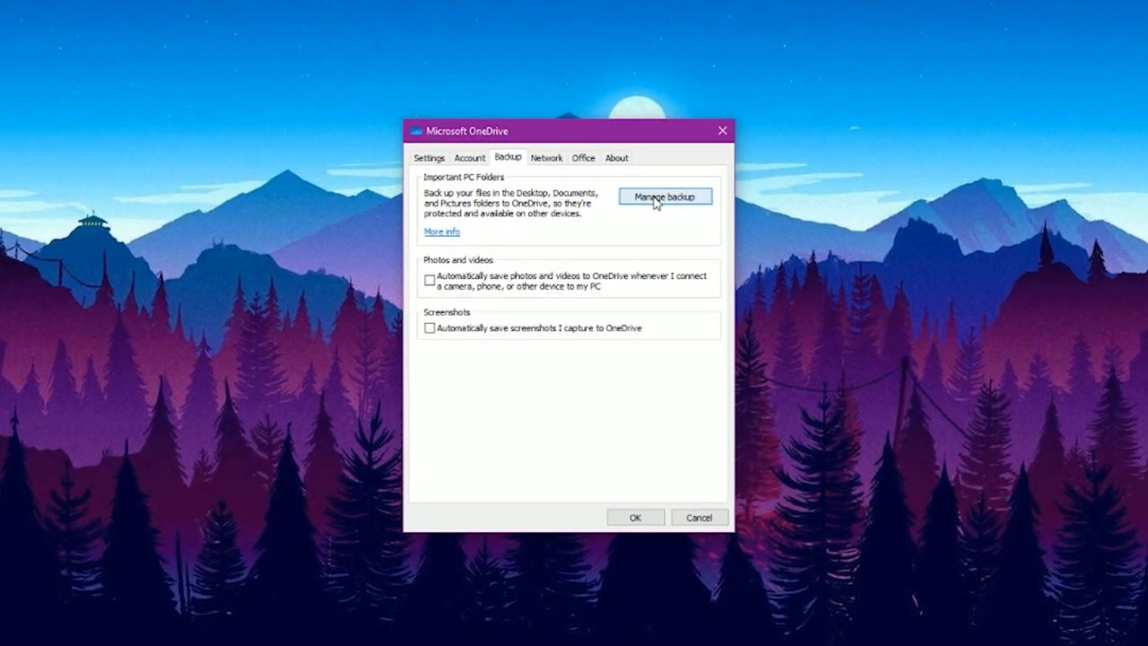
{"action": "left_click", "coordinate": [664, 195]}
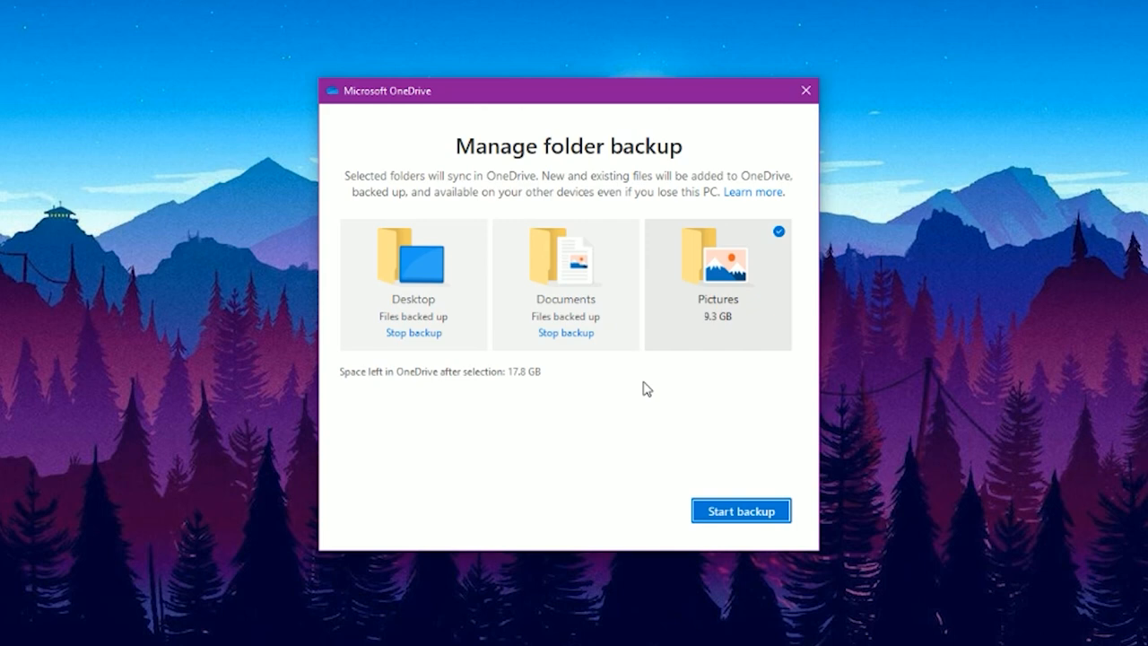
{"action": "left_click", "coordinate": [739, 509]}
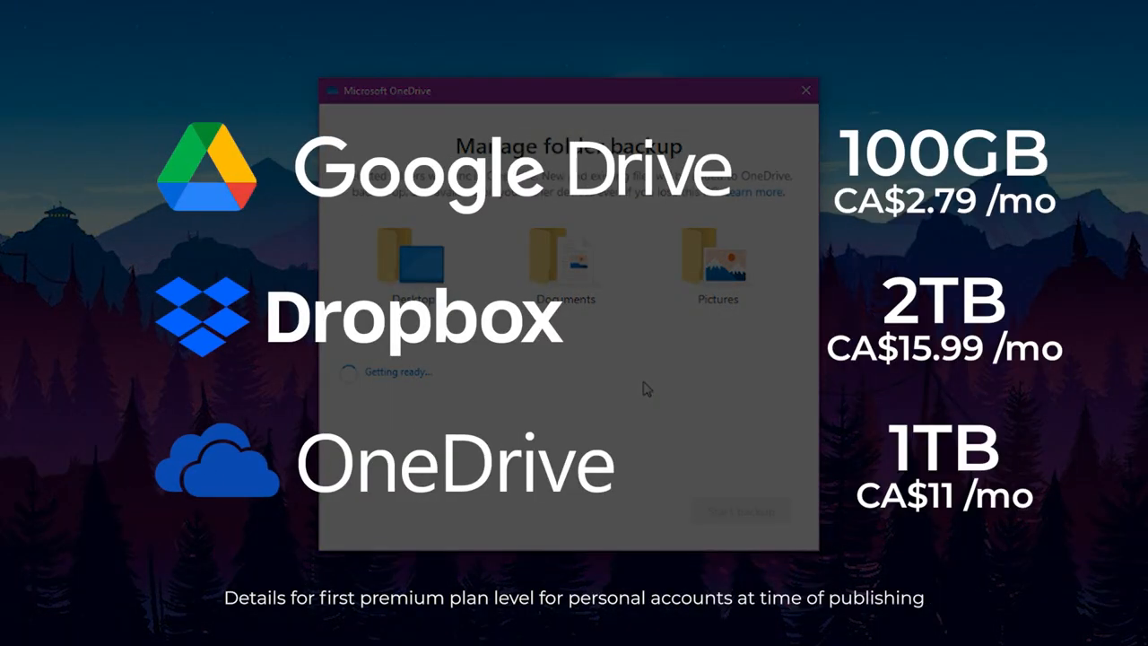